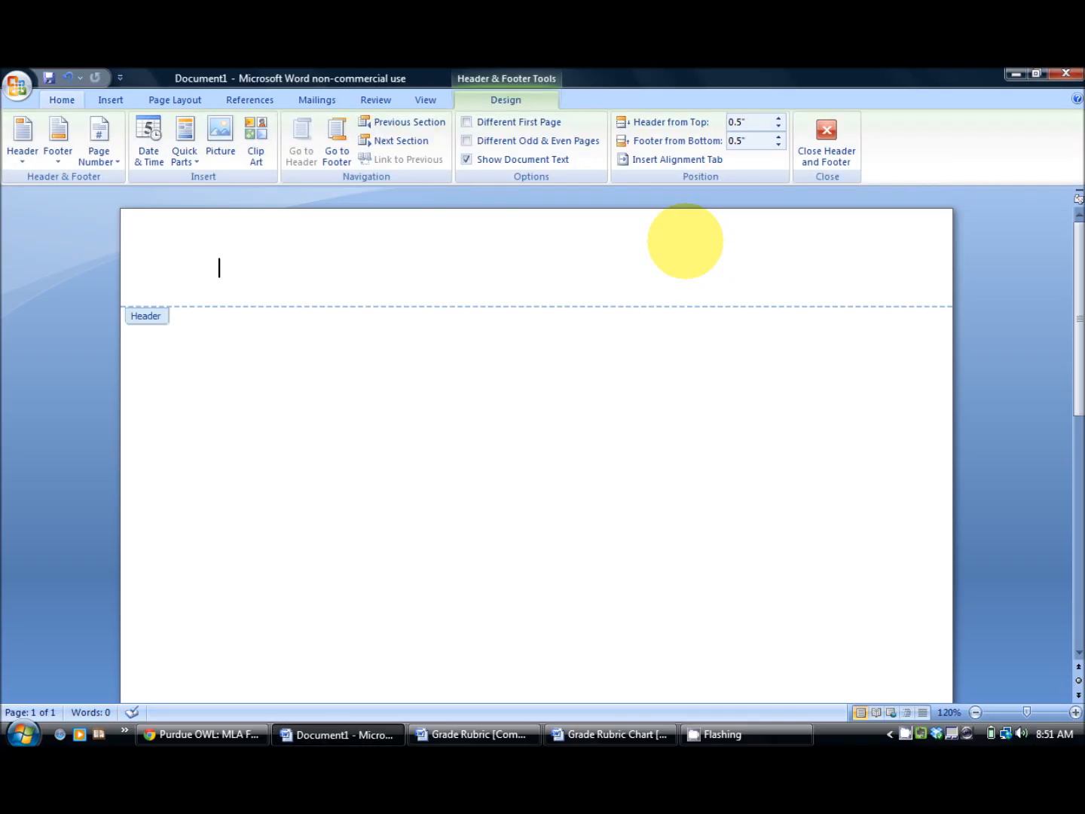
Step: Right-align the header and insert a Plain Number 3 page number after the surname 'Sircy'
left_click(60, 100)
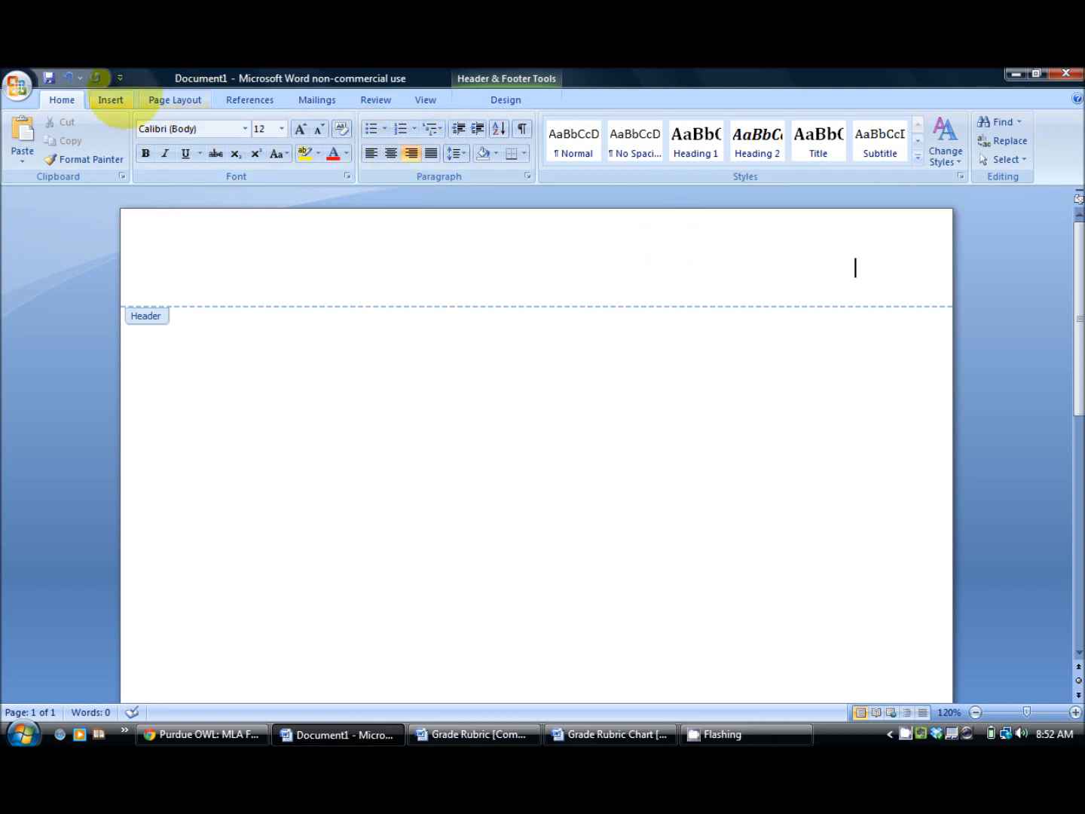
left_click(110, 99)
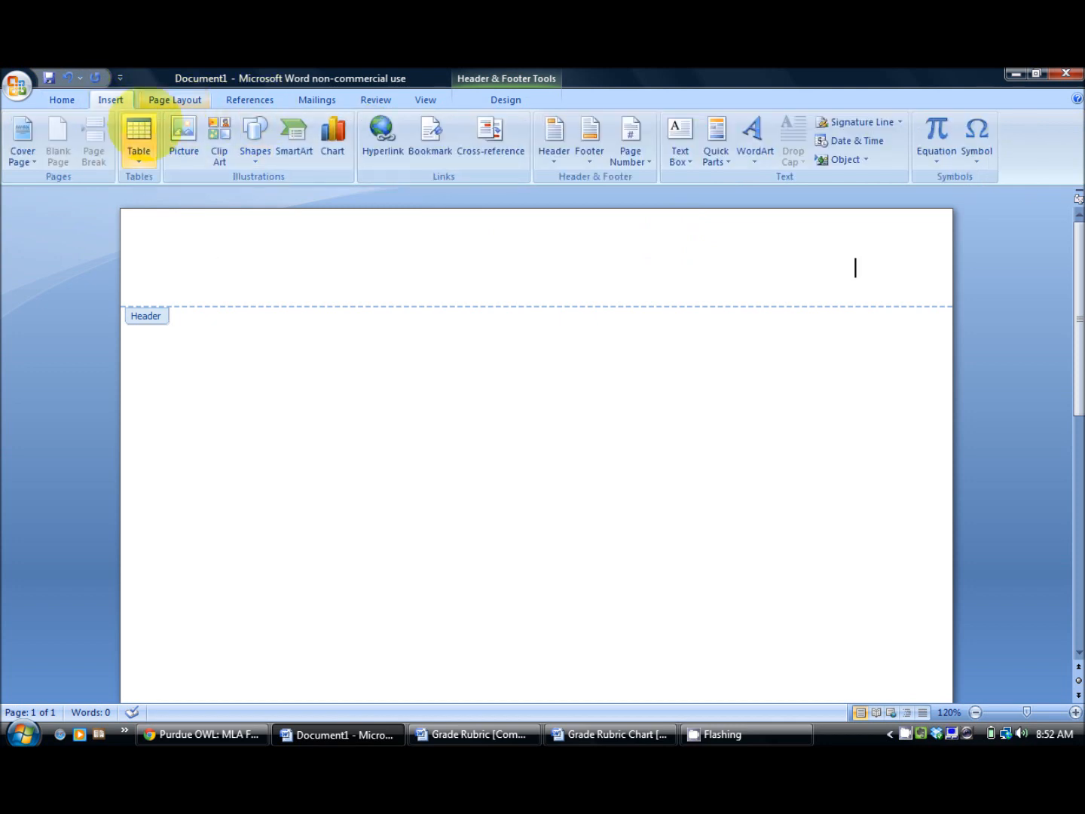
left_click(630, 138)
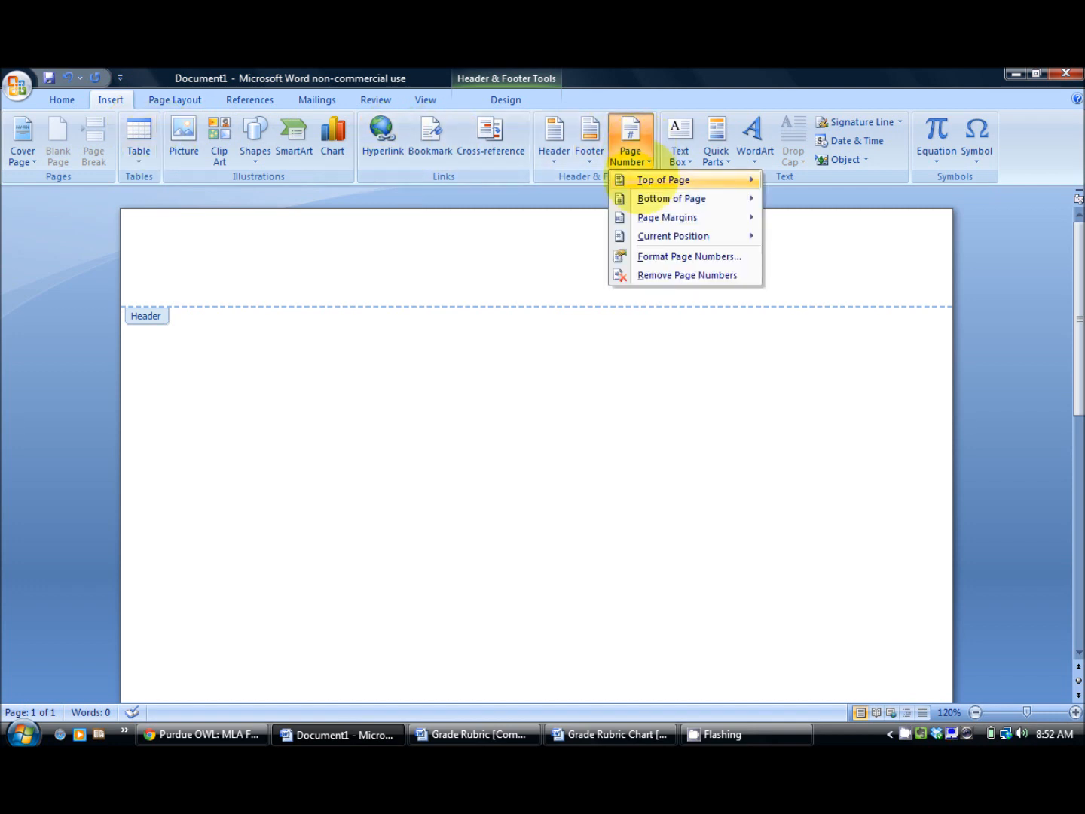
left_click(664, 179)
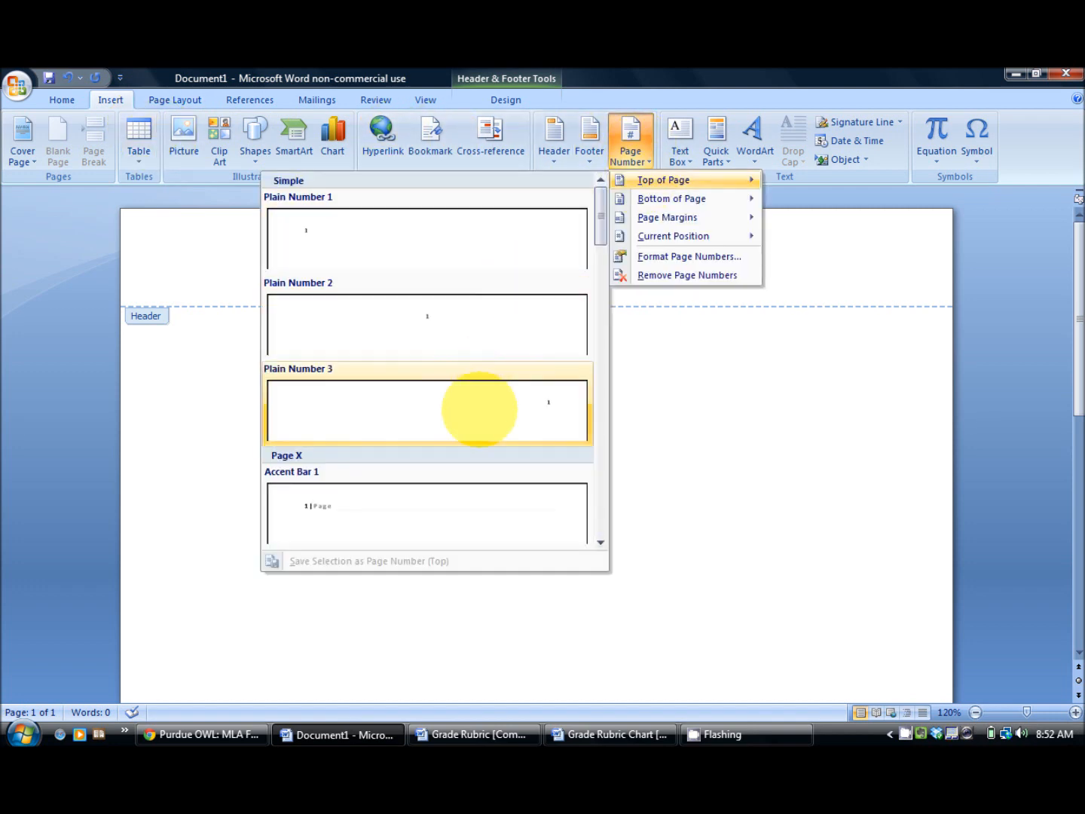
left_click(428, 410)
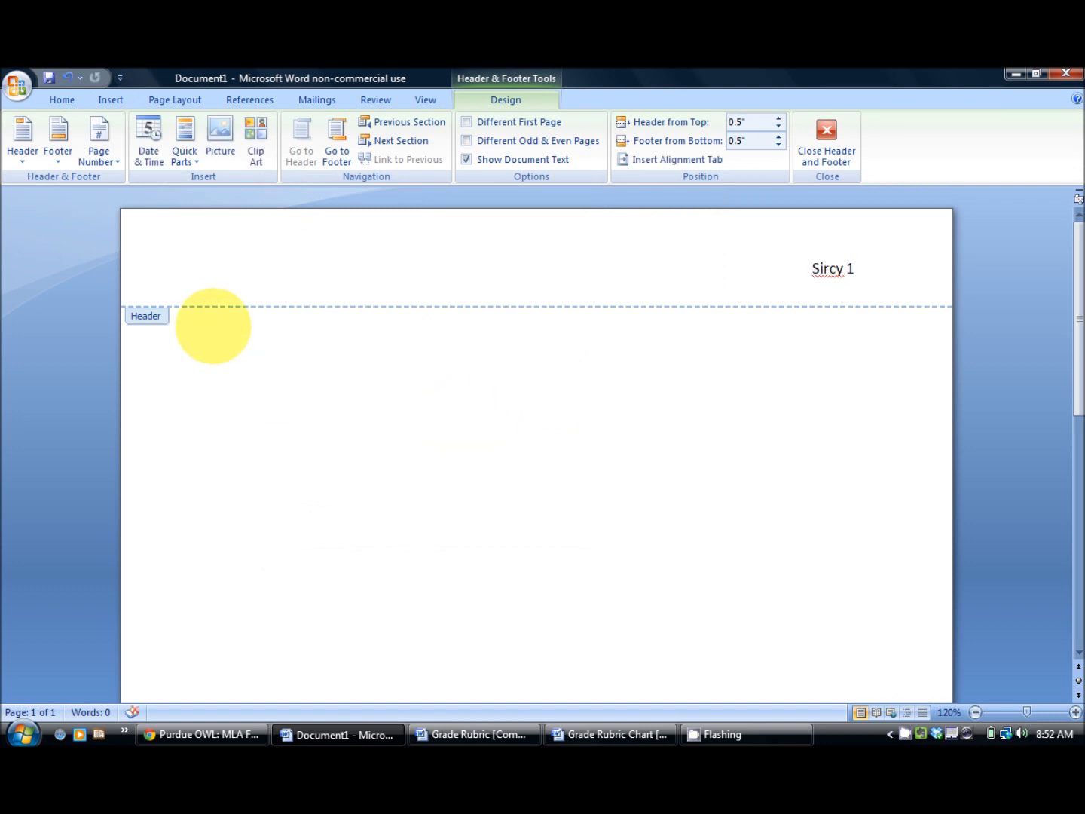
Step: Return to the page body and enter the name 'Jonathan Sircy' and the professor line
left_click(826, 139)
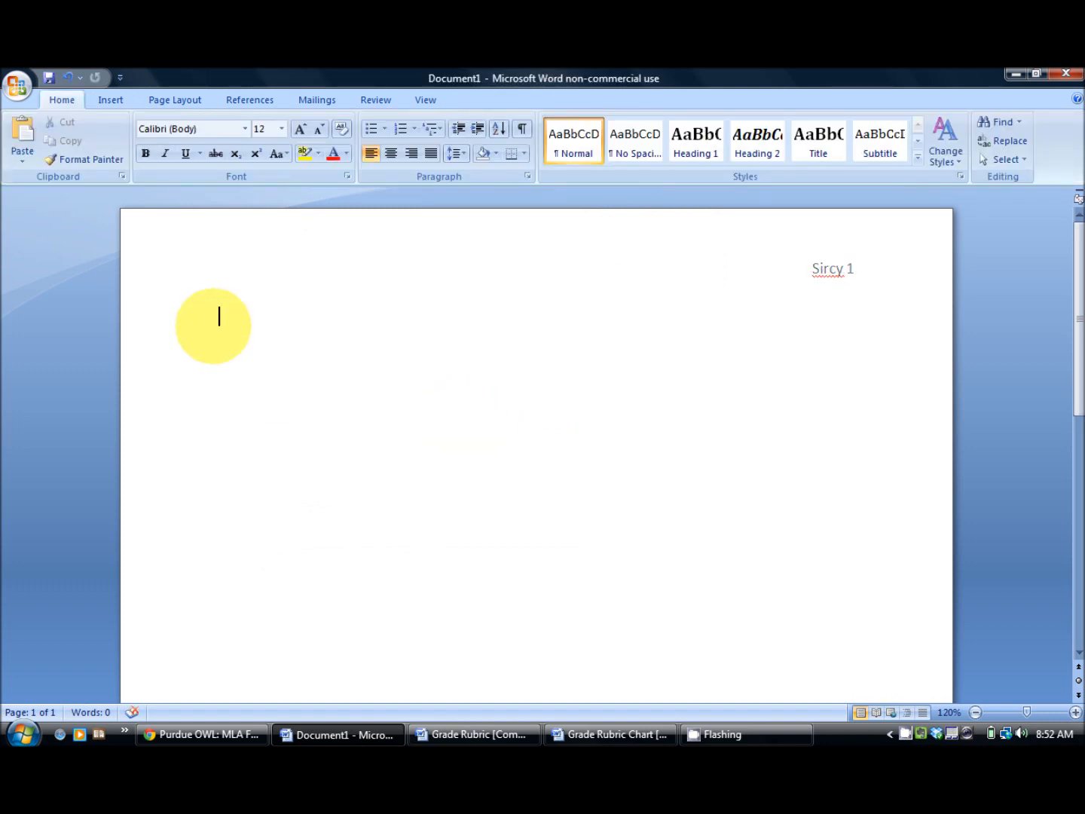
type("Jonathan Si")
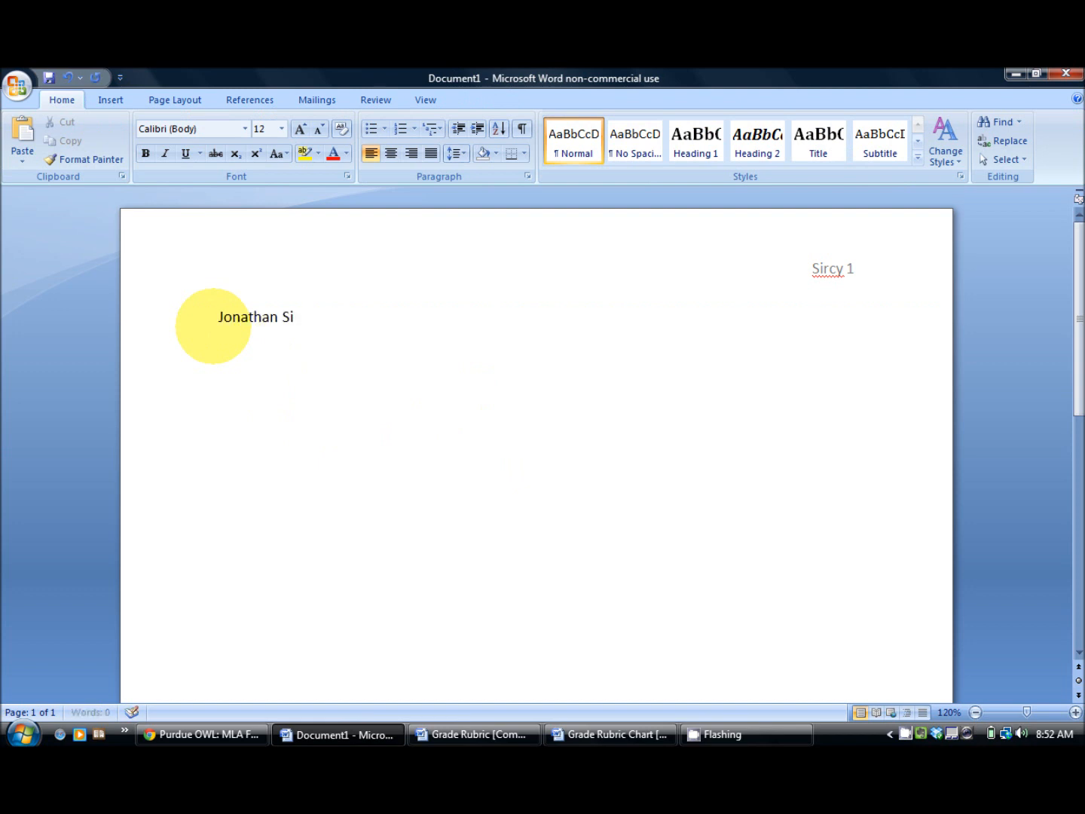
type("rcy")
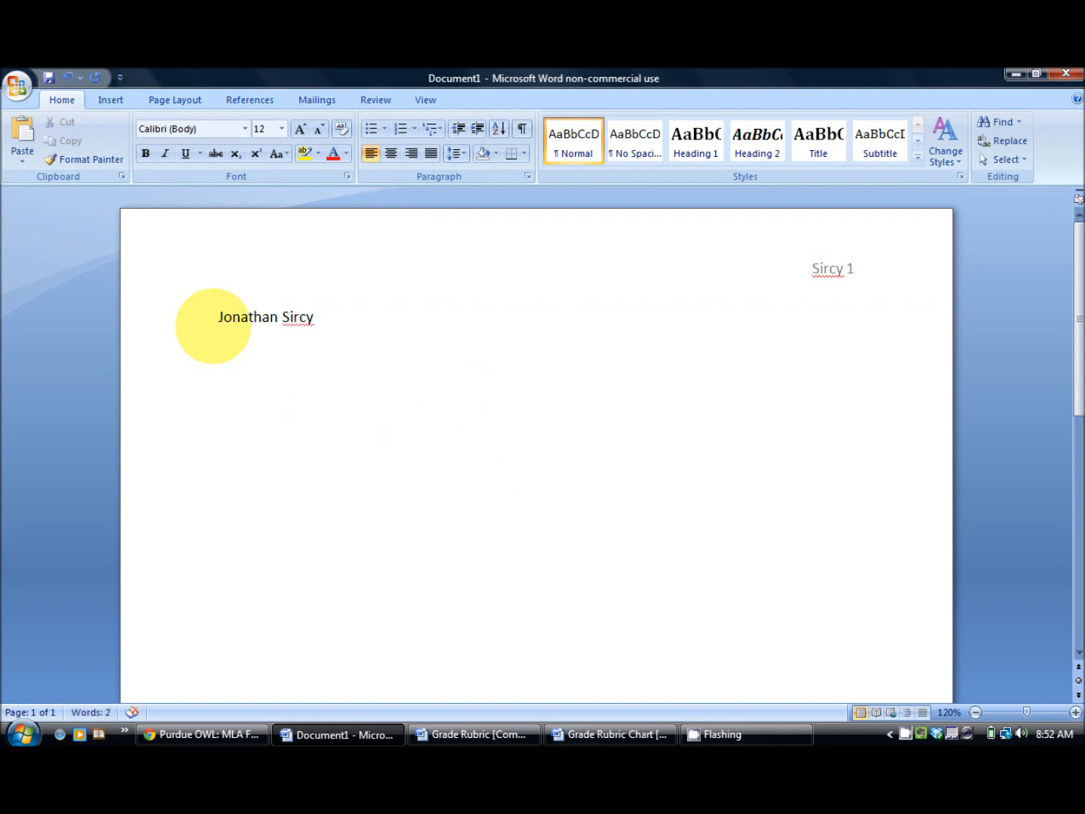
type("Dr. Sircy")
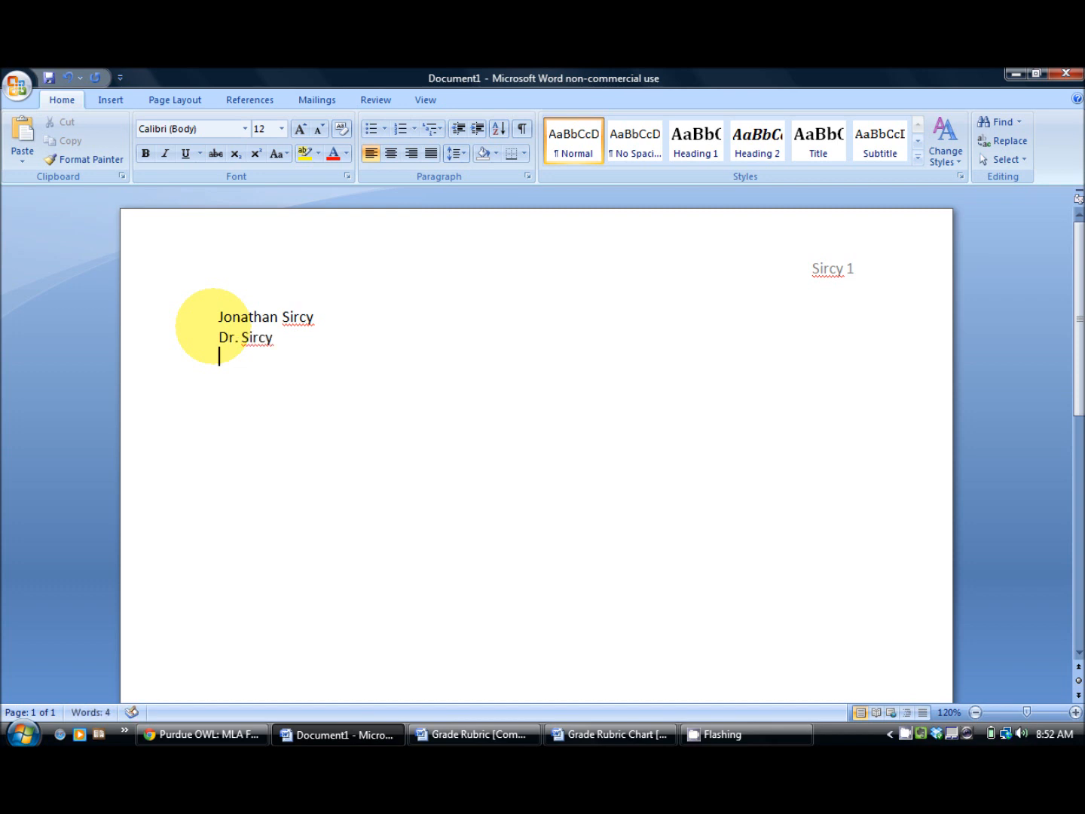
Step: Add the course line 'English 111-03' and the date line '13 September 2011'
type("English 1")
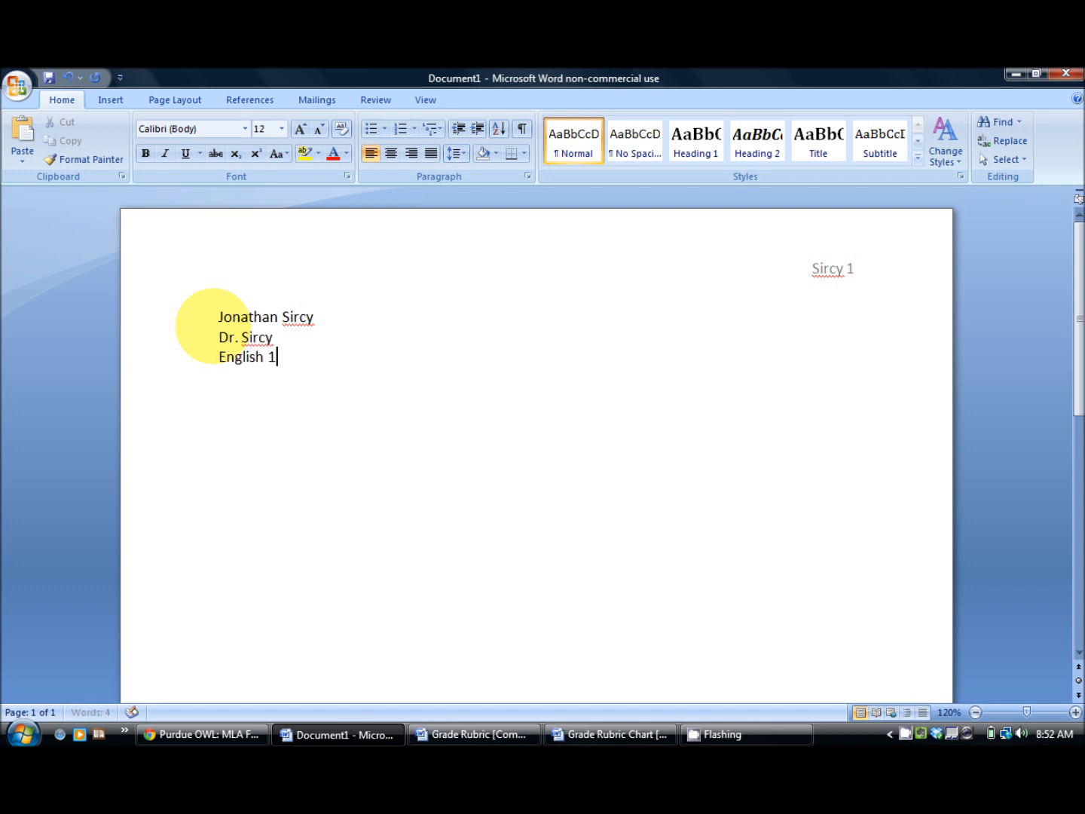
type("11-03")
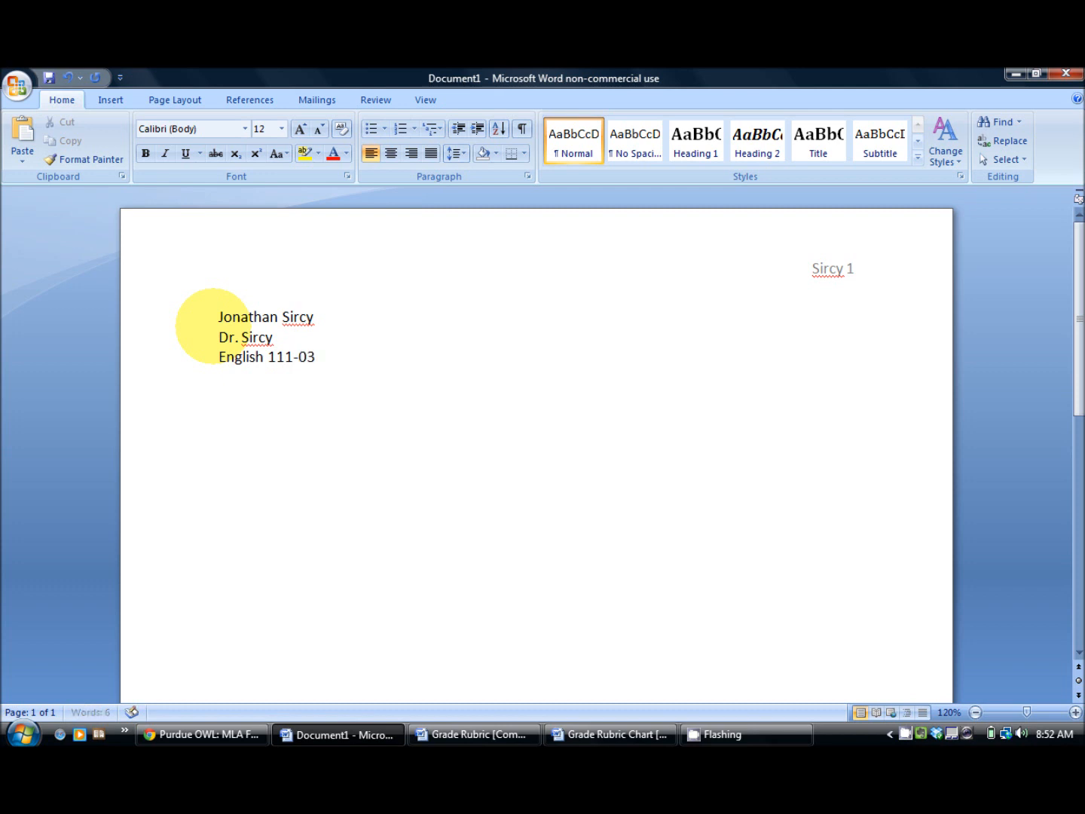
type("1")
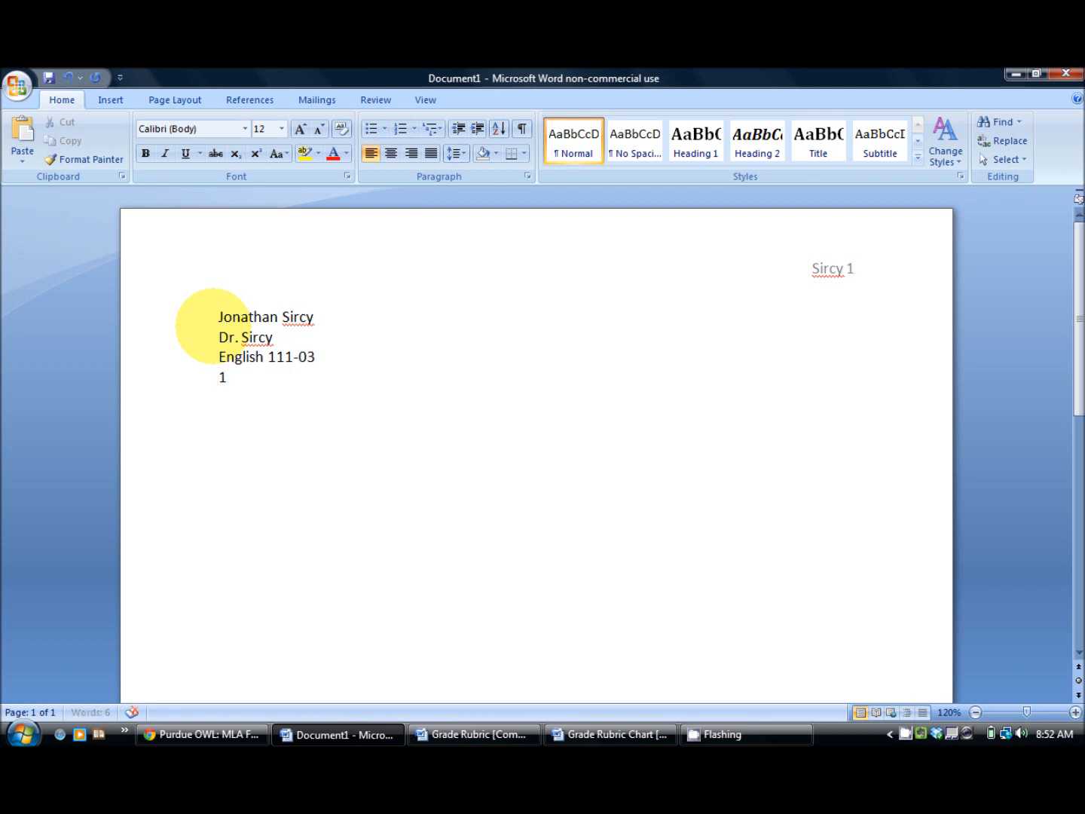
type("3 September")
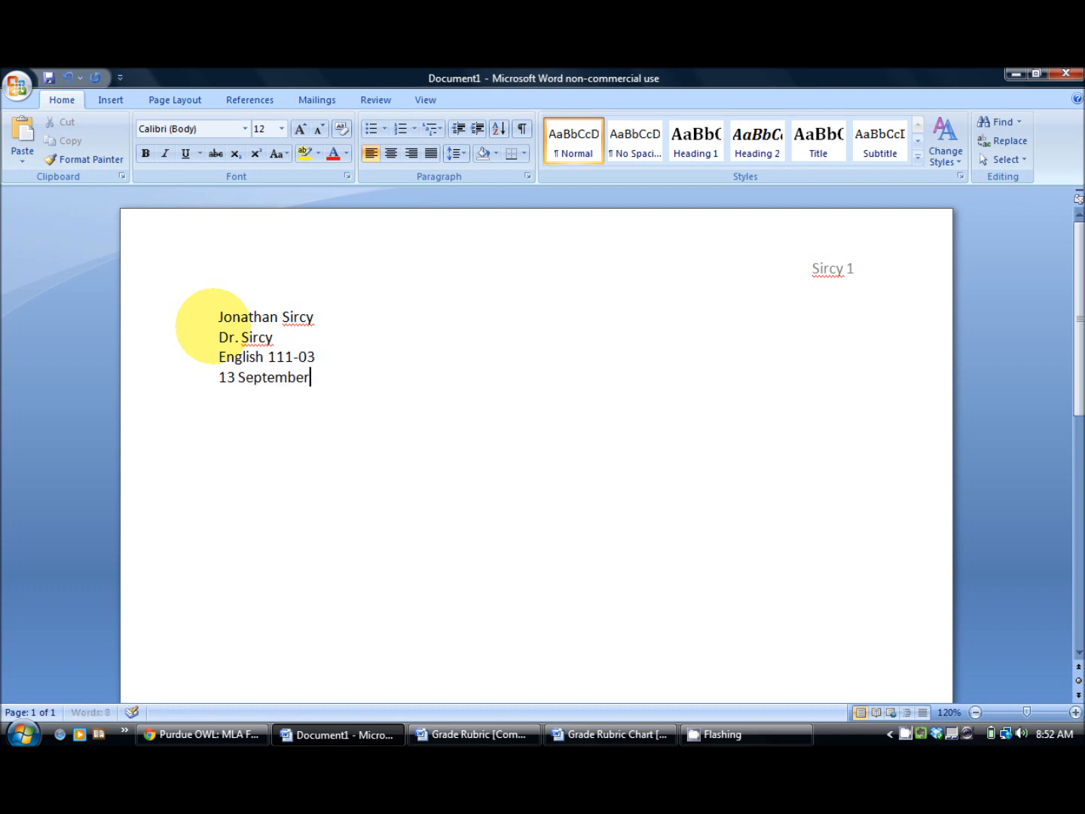
type("2011")
type("Eat")
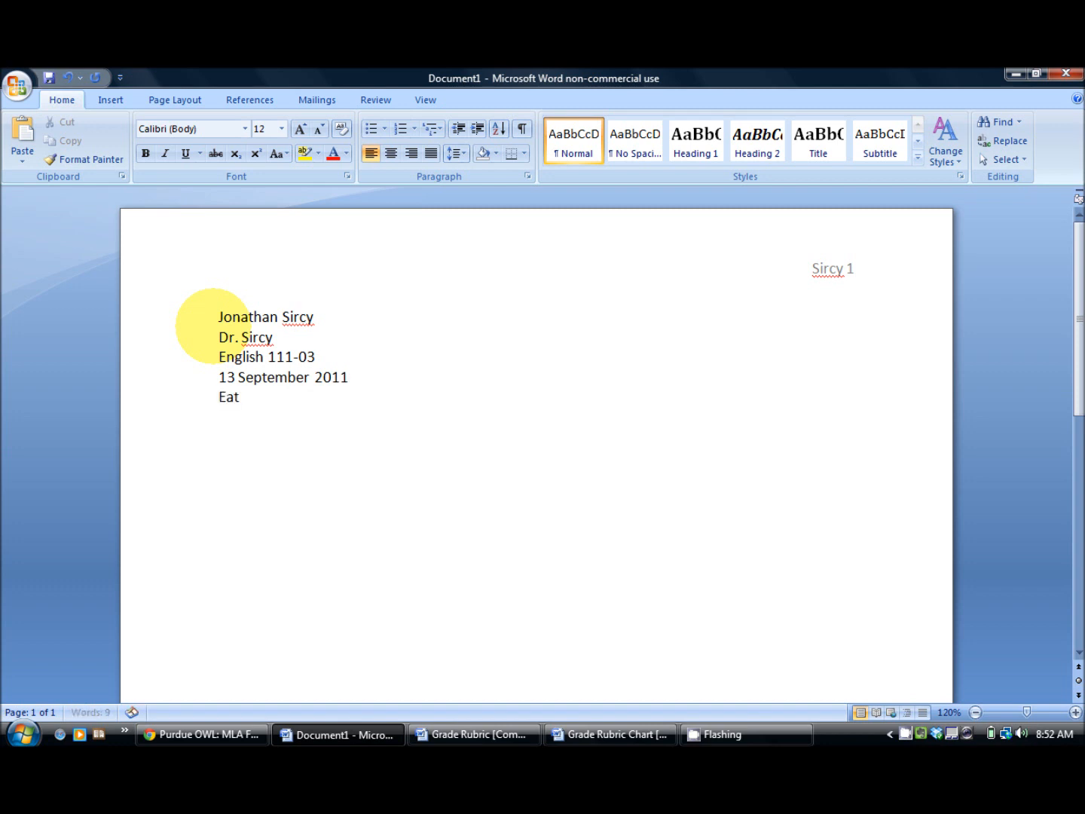
Step: Enter the title 'Eat My Shorts, Buddy-Ro!' and begin the paragraph 'Yesterday I asked a young man to polite...'
type("My Shorts,")
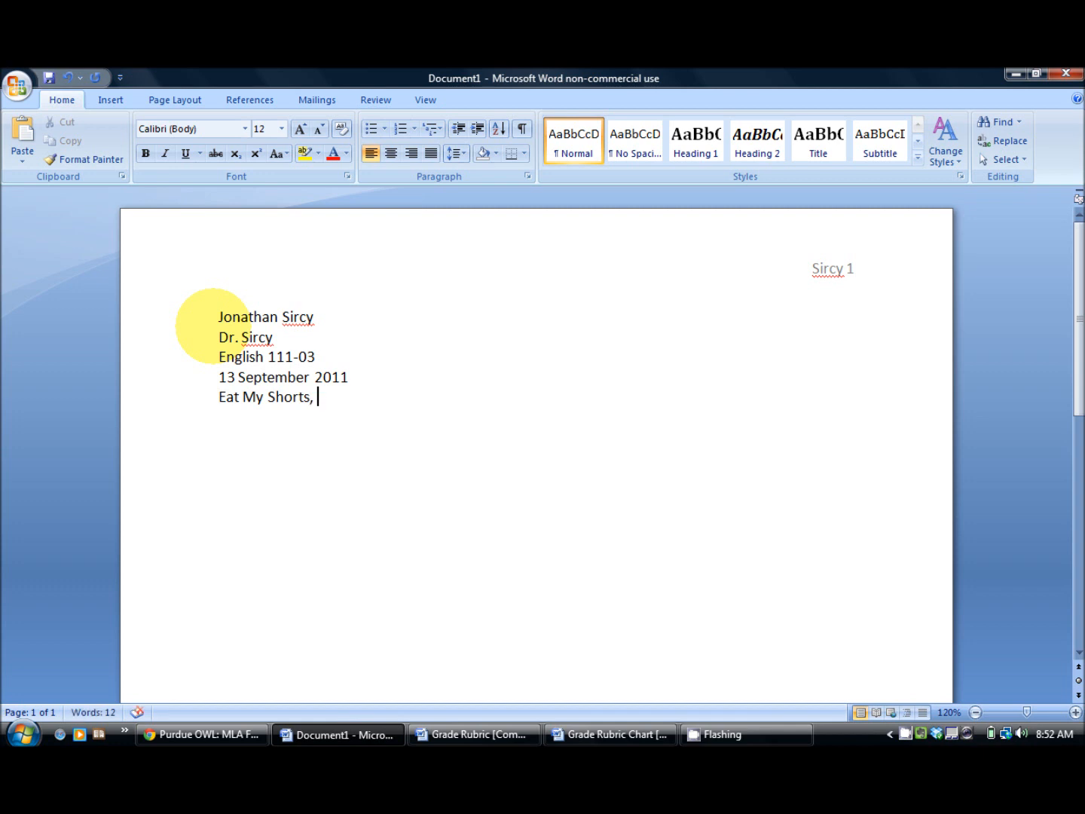
type("Buddy")
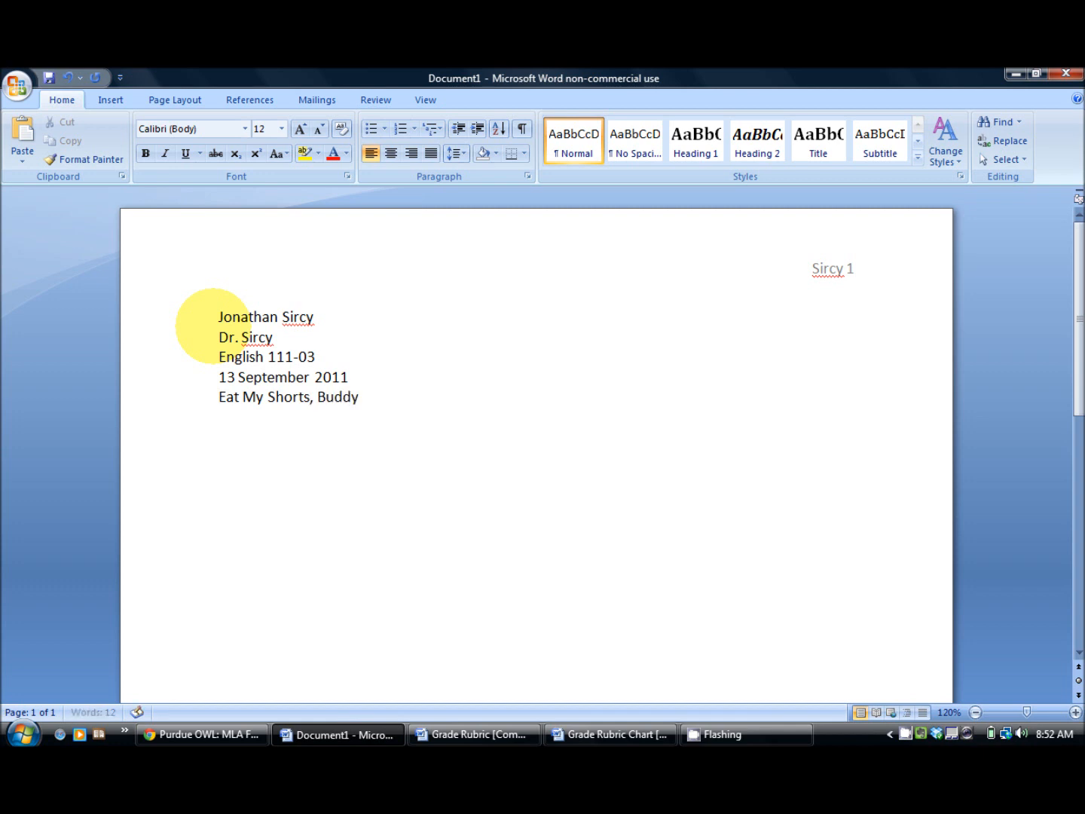
type("-Ro!")
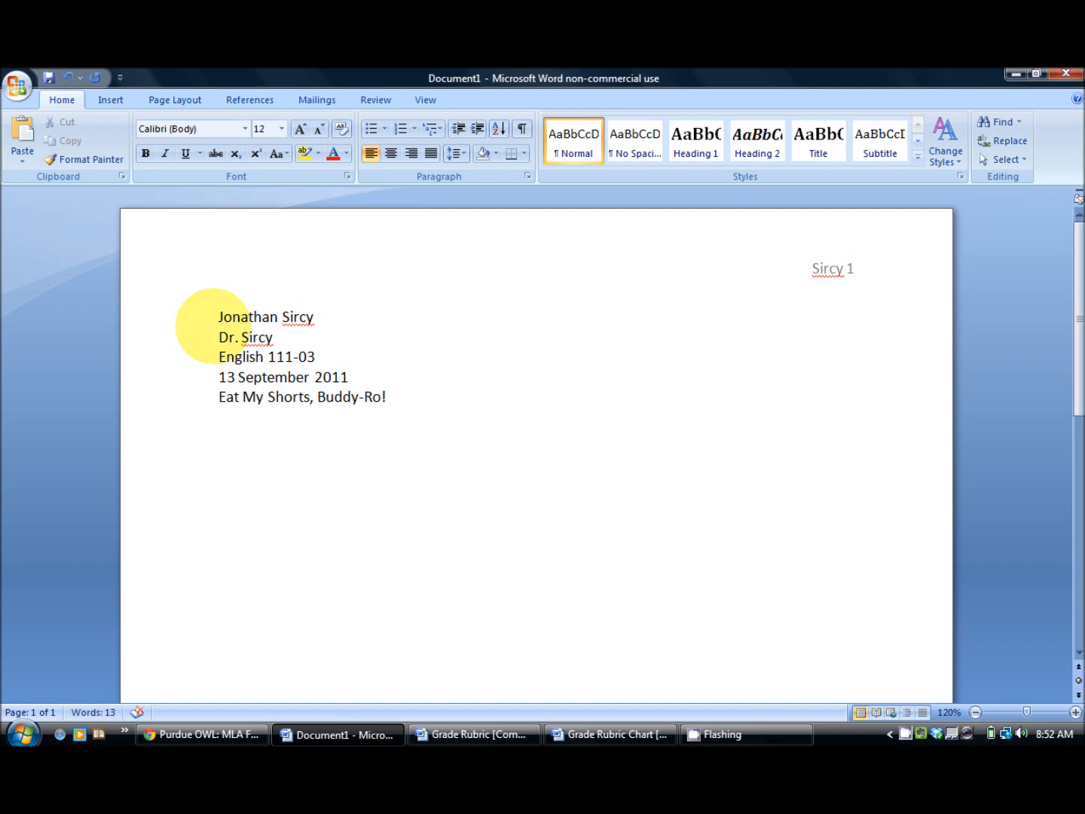
type("Y")
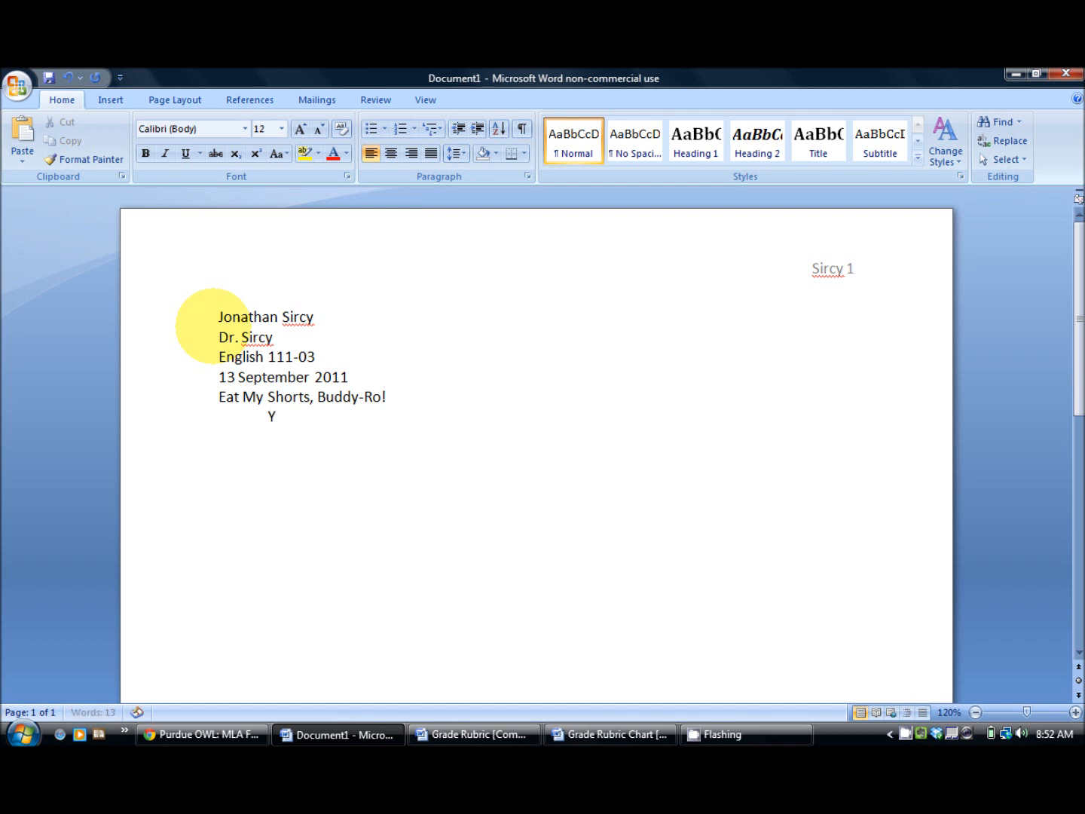
type("esterday I as")
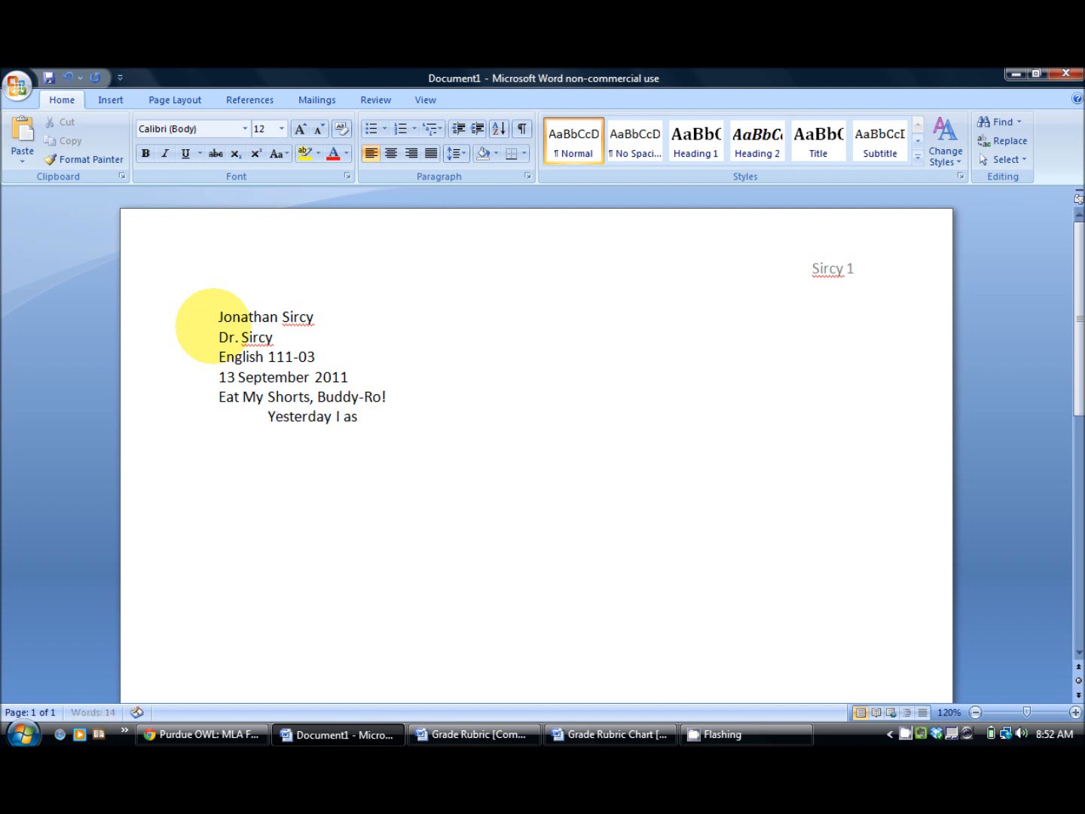
type("ked a youn gm;")
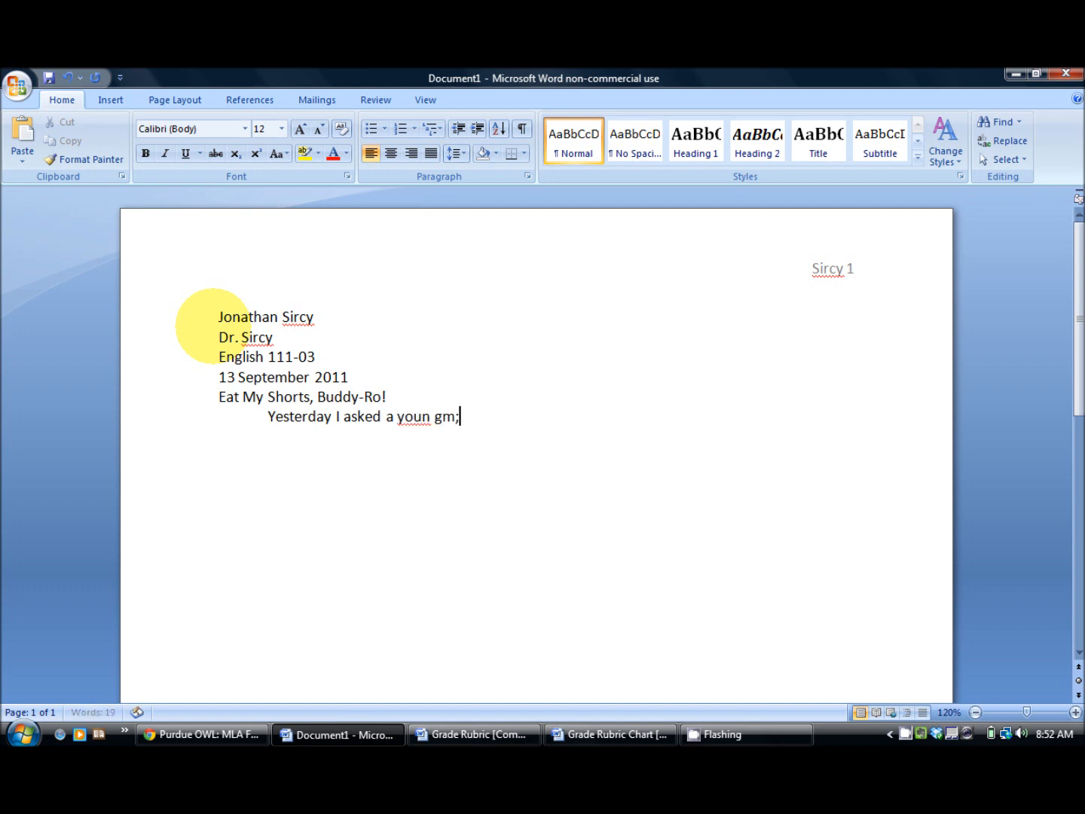
type("young man")
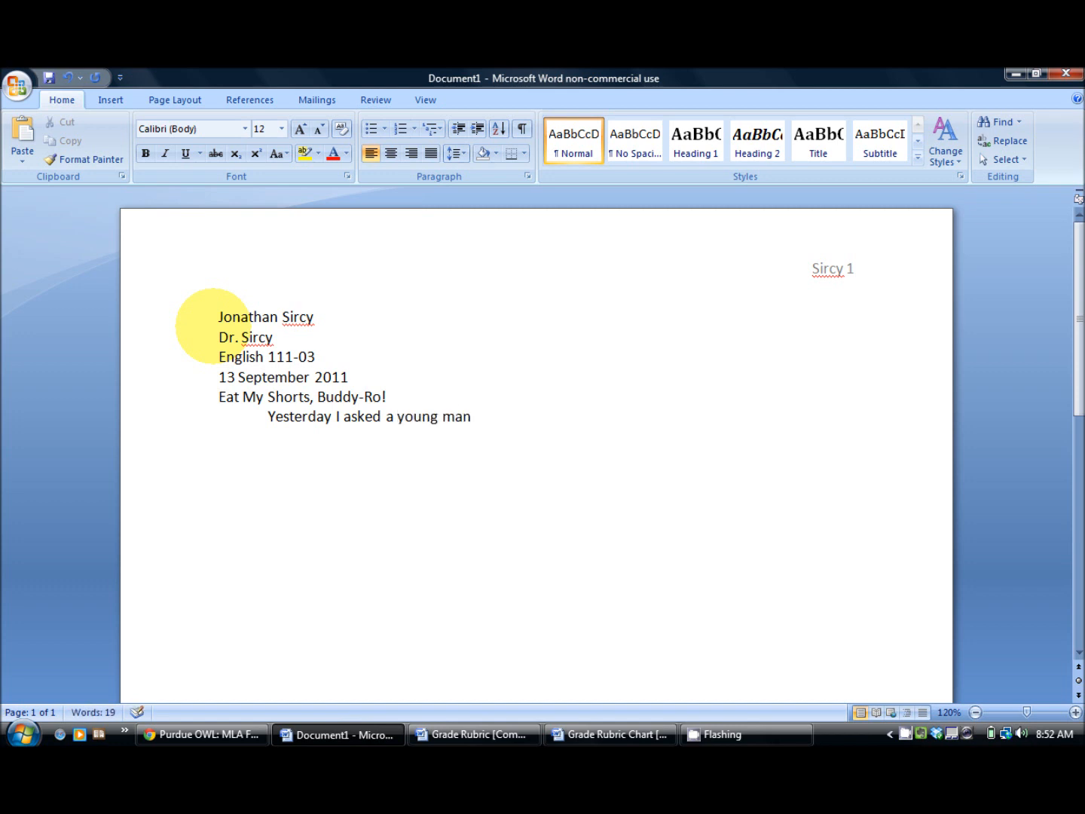
type("to politely eat my shorts.")
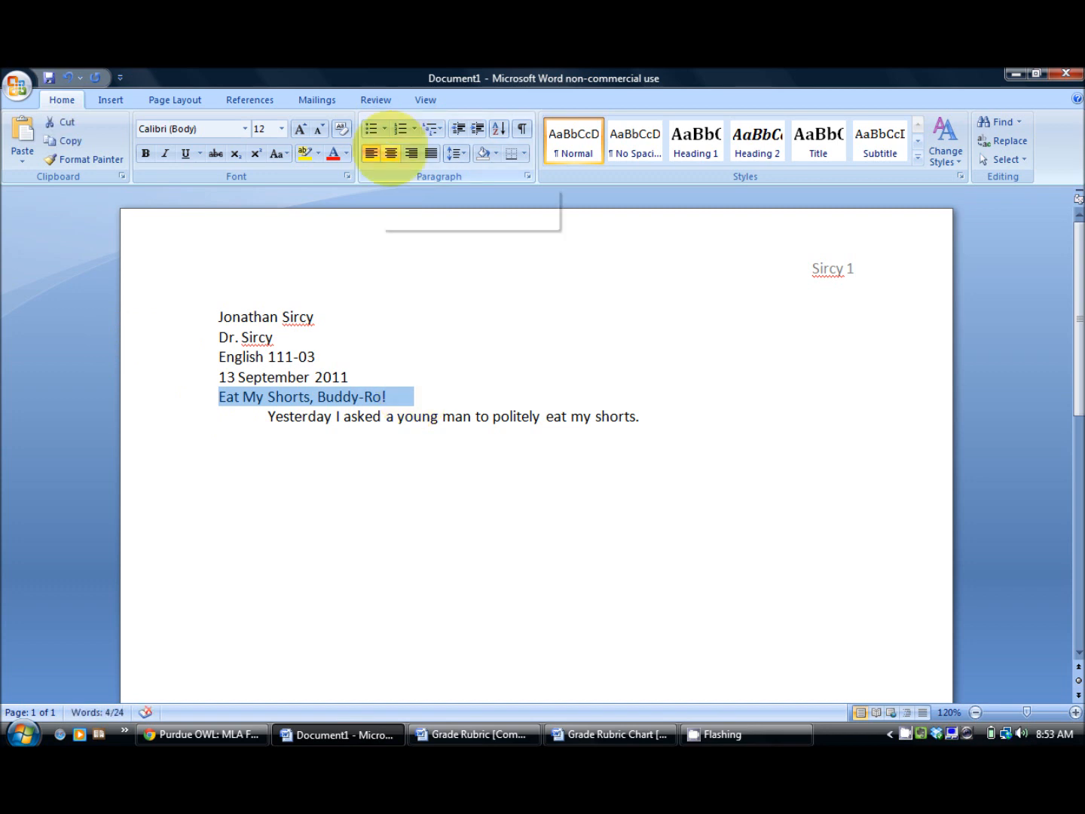
Step: Center the title and set the whole document to 2.0 line spacing
left_click(390, 154)
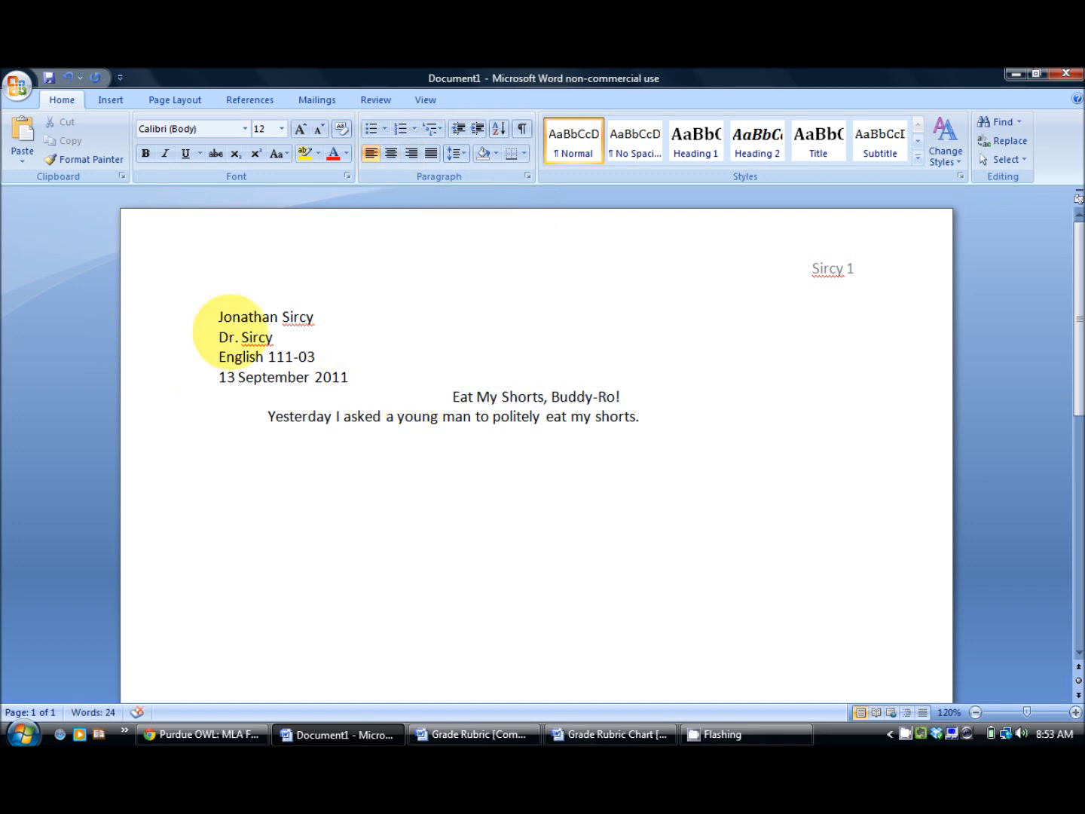
key("ctrl+a")
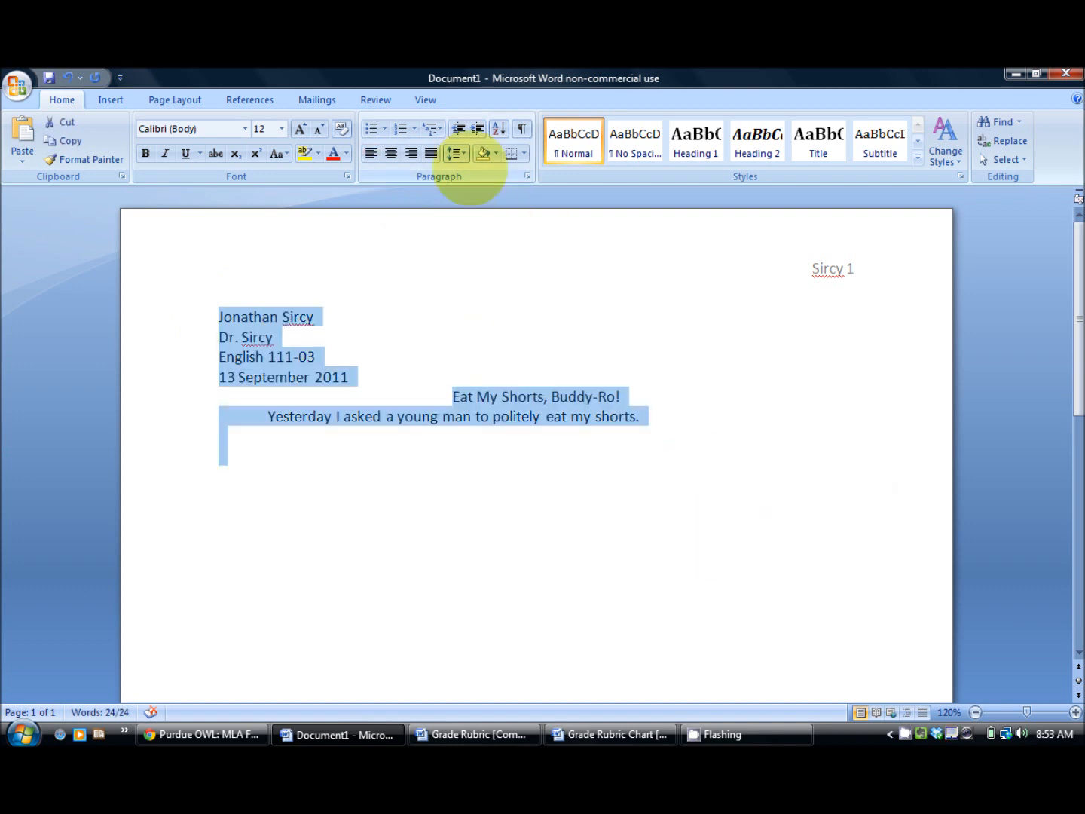
left_click(453, 153)
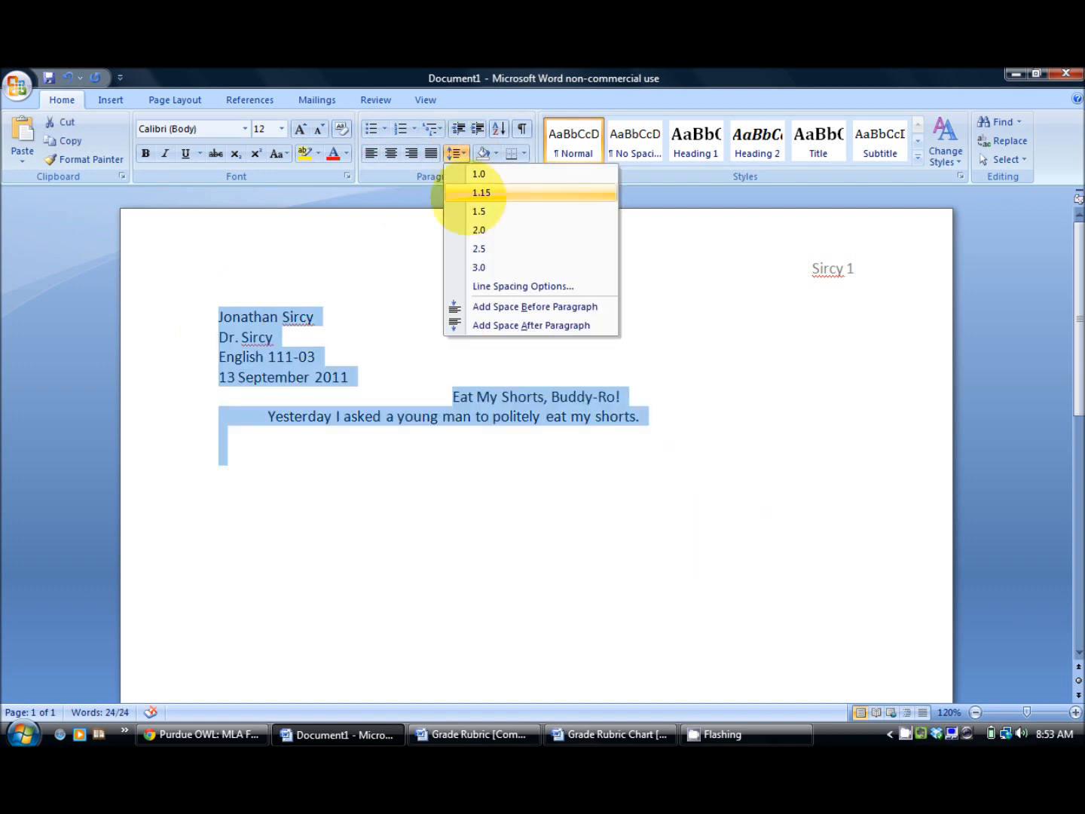
left_click(479, 229)
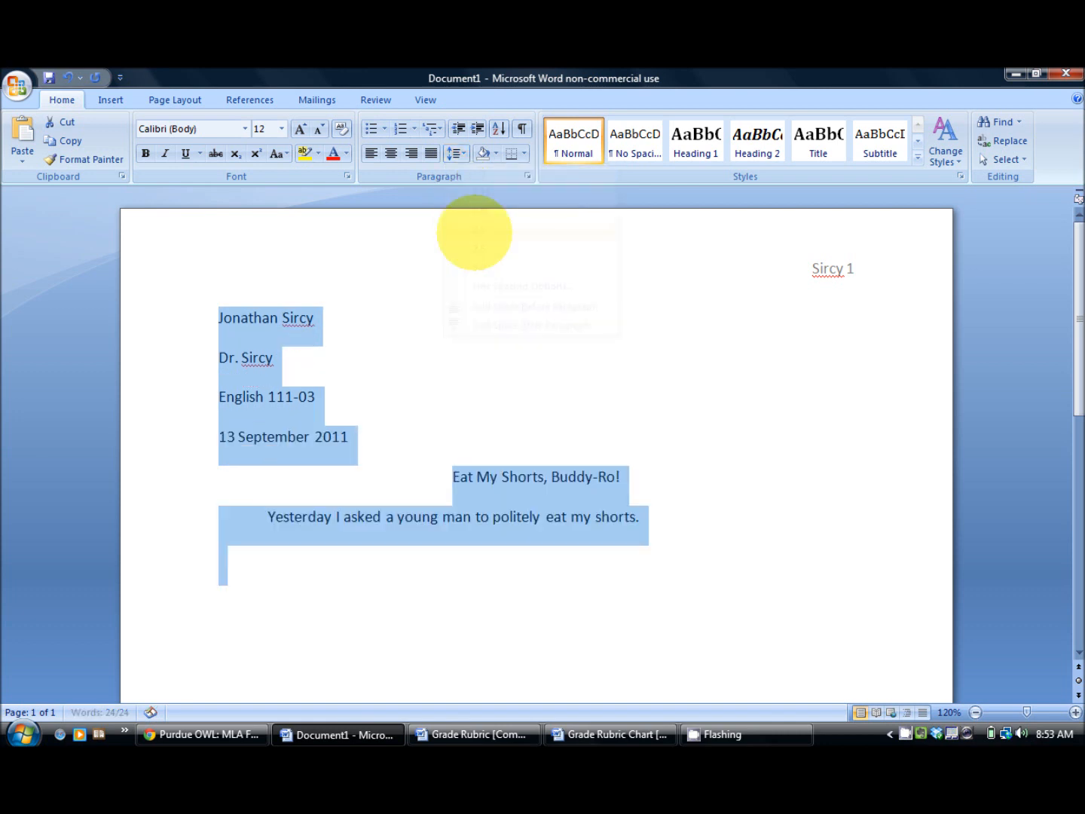
Step: Continue the body paragraph with 'The day after that I c...'
left_click(638, 517)
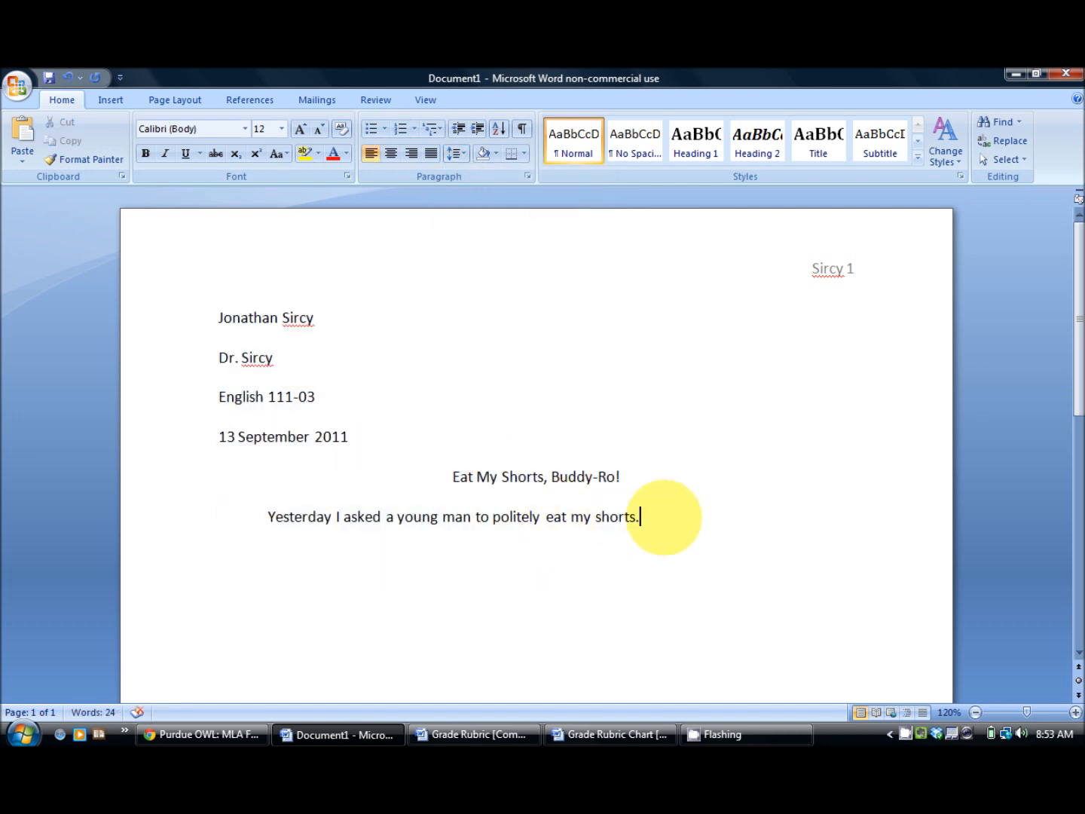
type("The day f")
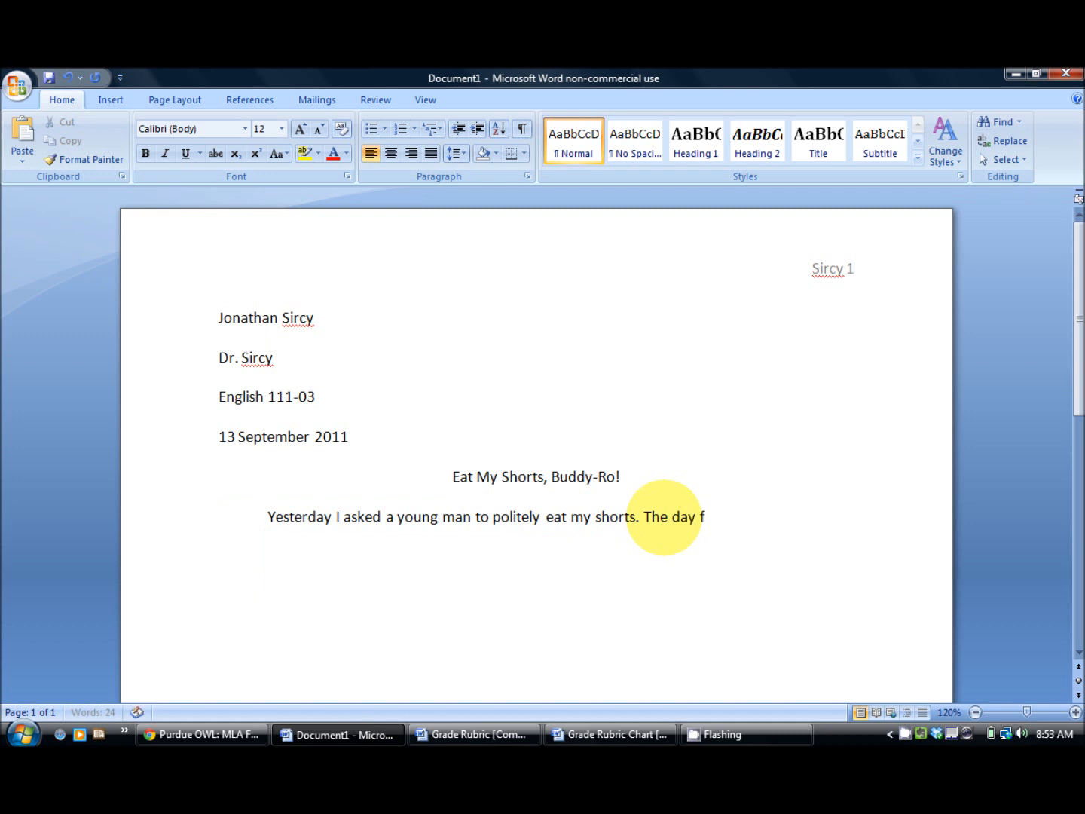
type("after that I c")
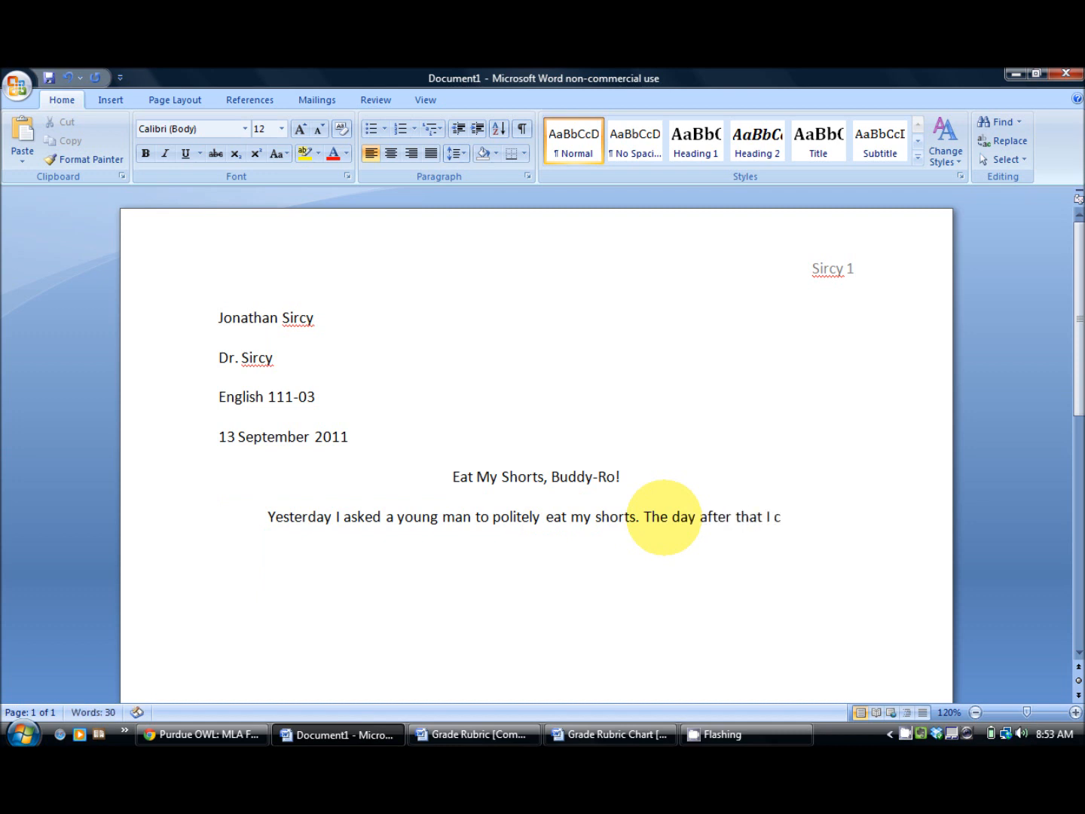